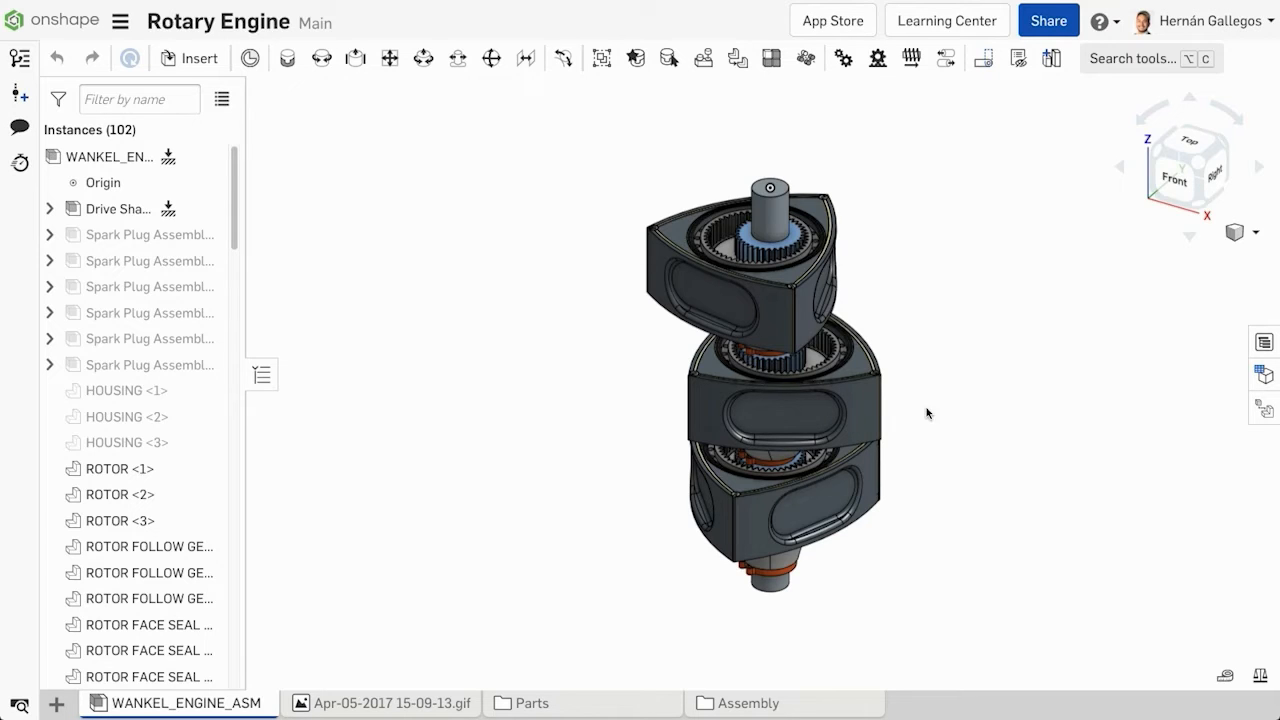
- Select ROTOR FOLLOW GEAR <2> in the instance list
click(145, 572)
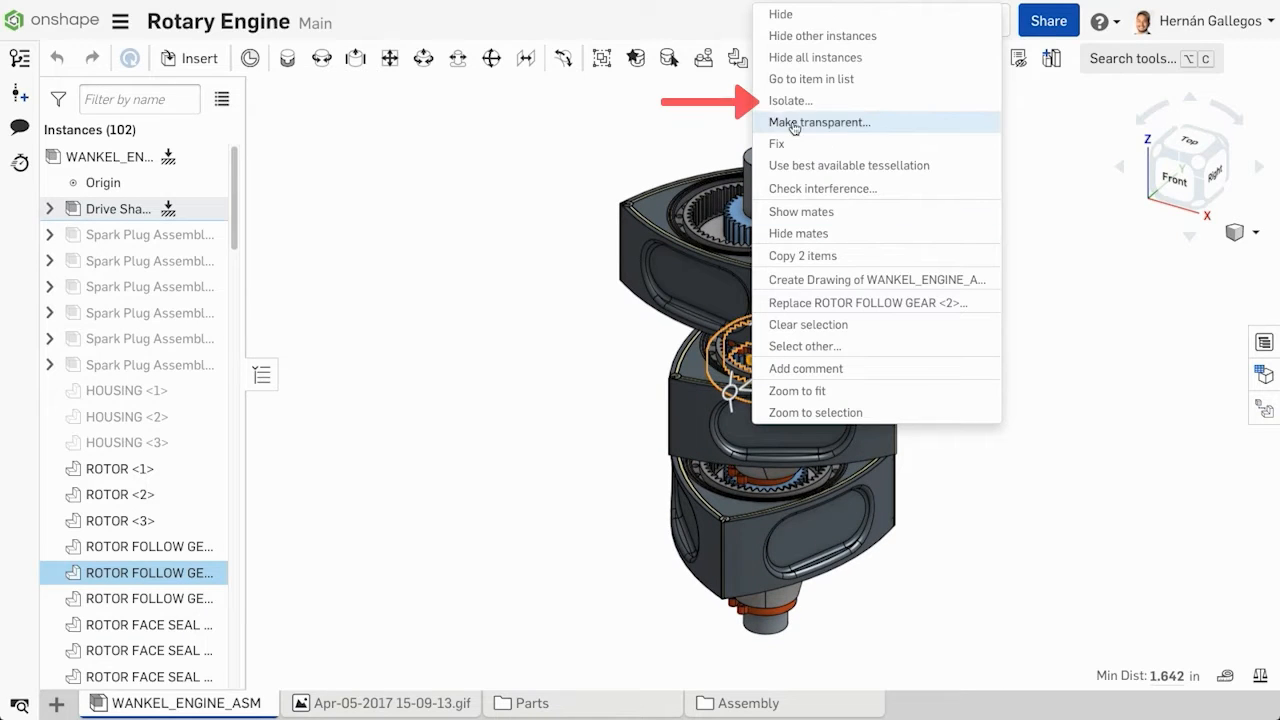
mouse_move(790, 101)
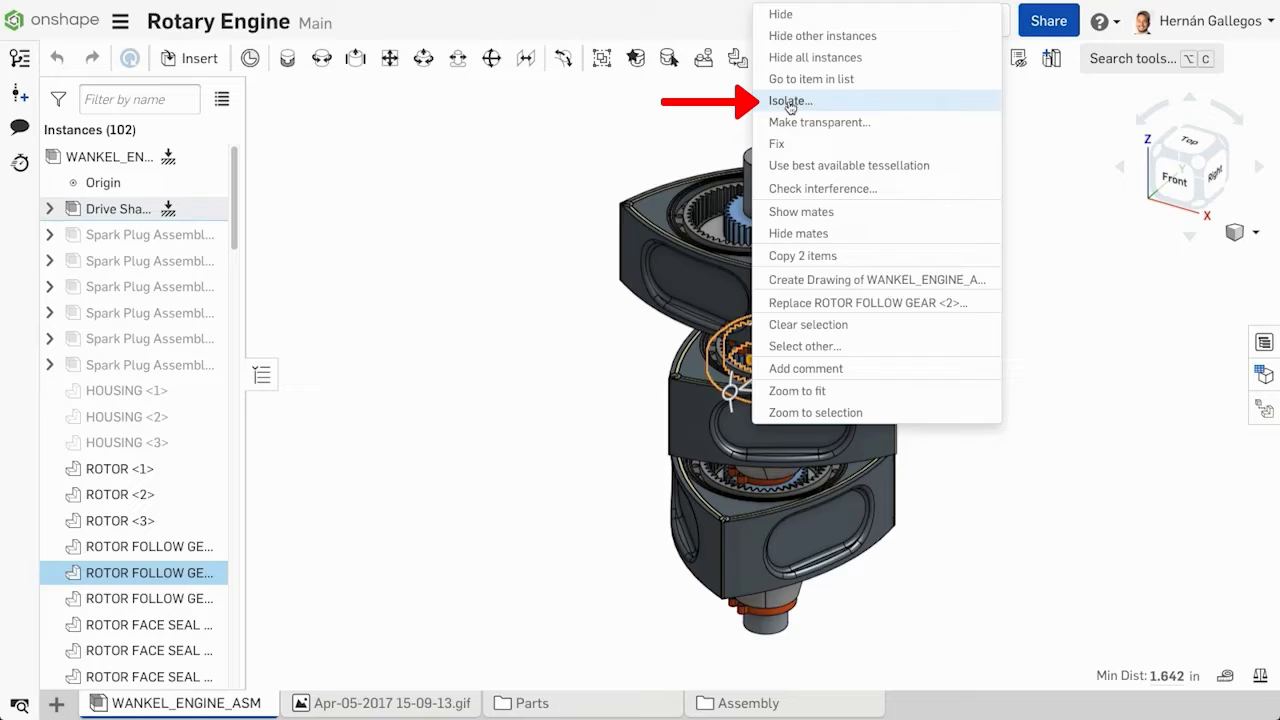
- Isolate the rotor follow gear with expansion kept on Expand: connectivity
click(790, 100)
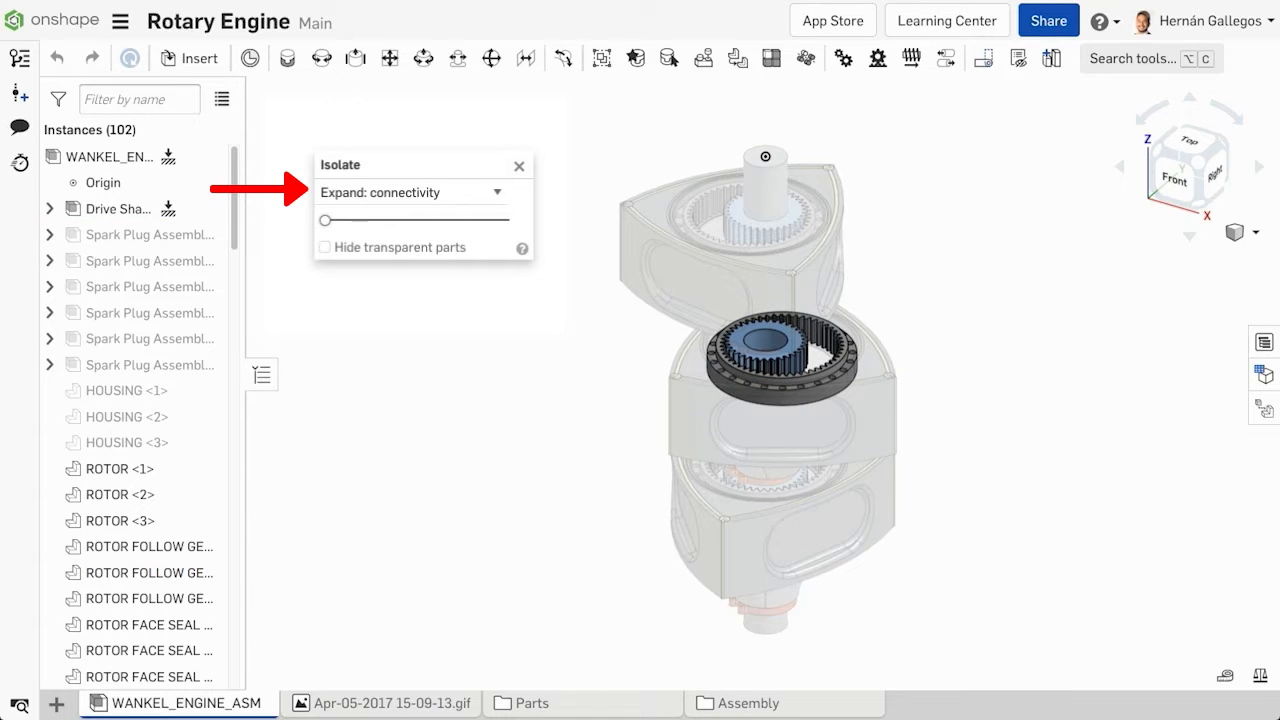
click(411, 191)
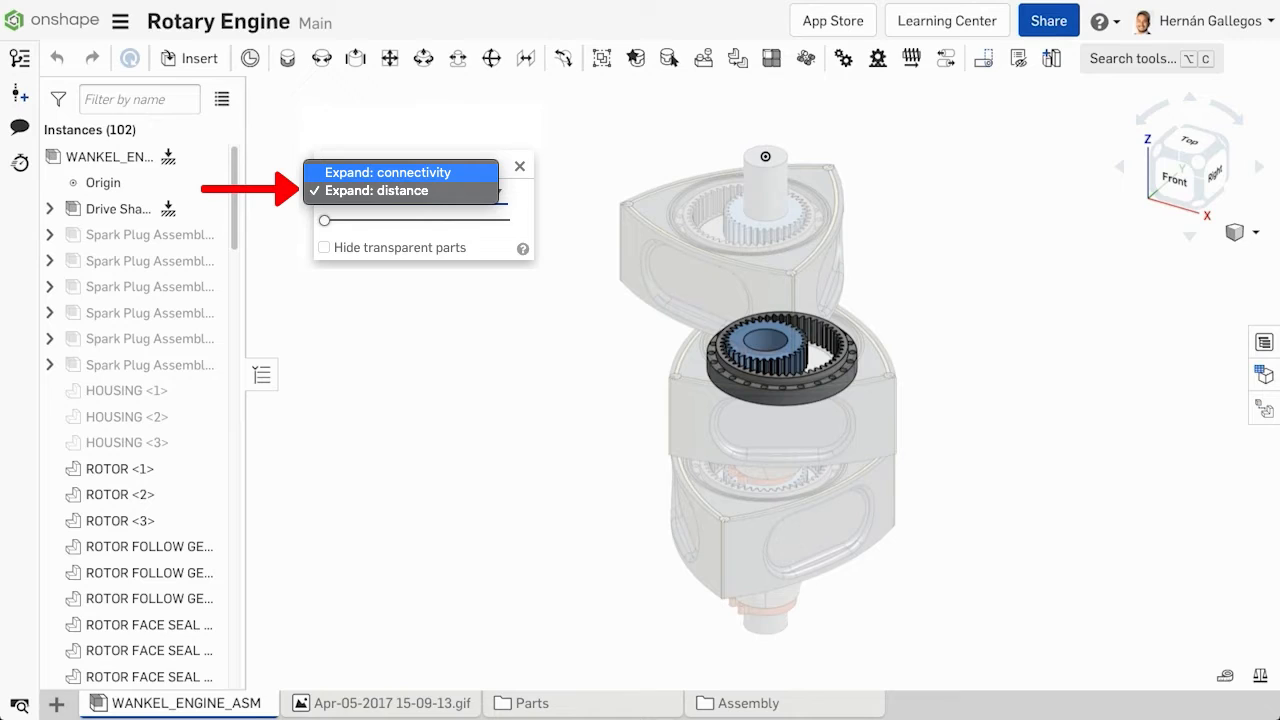
click(385, 172)
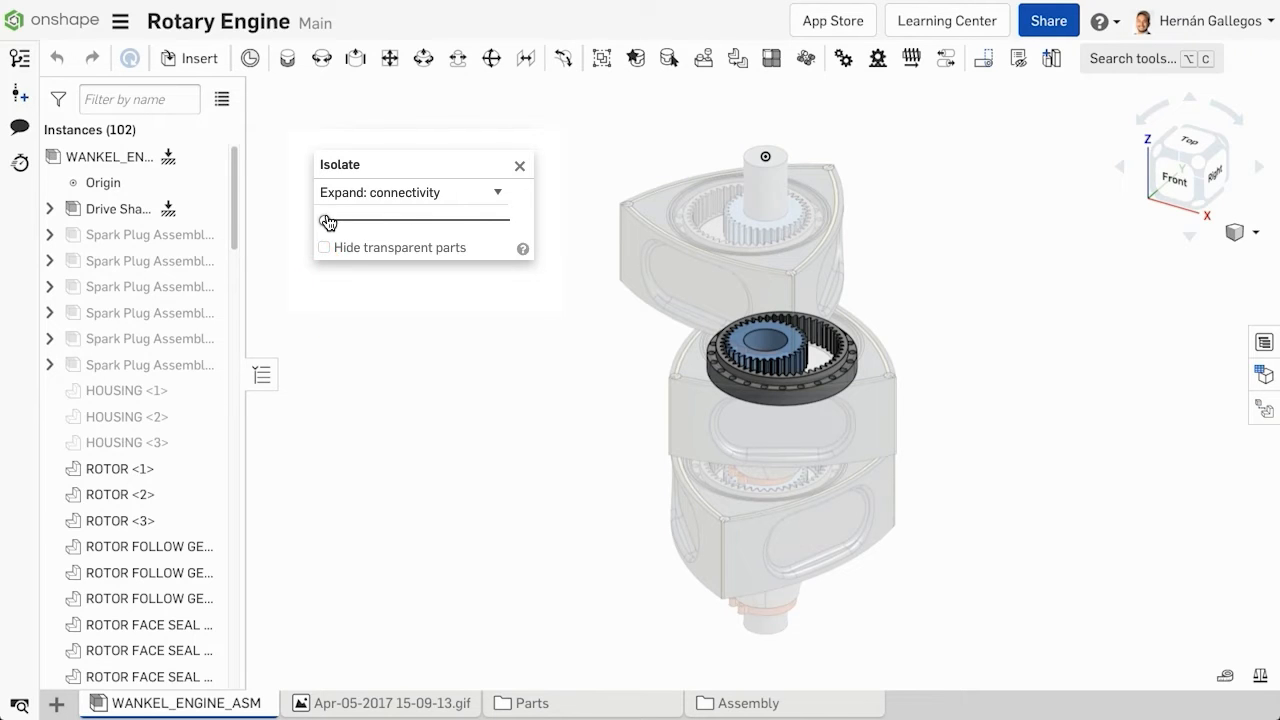
drag(329, 221, 375, 221)
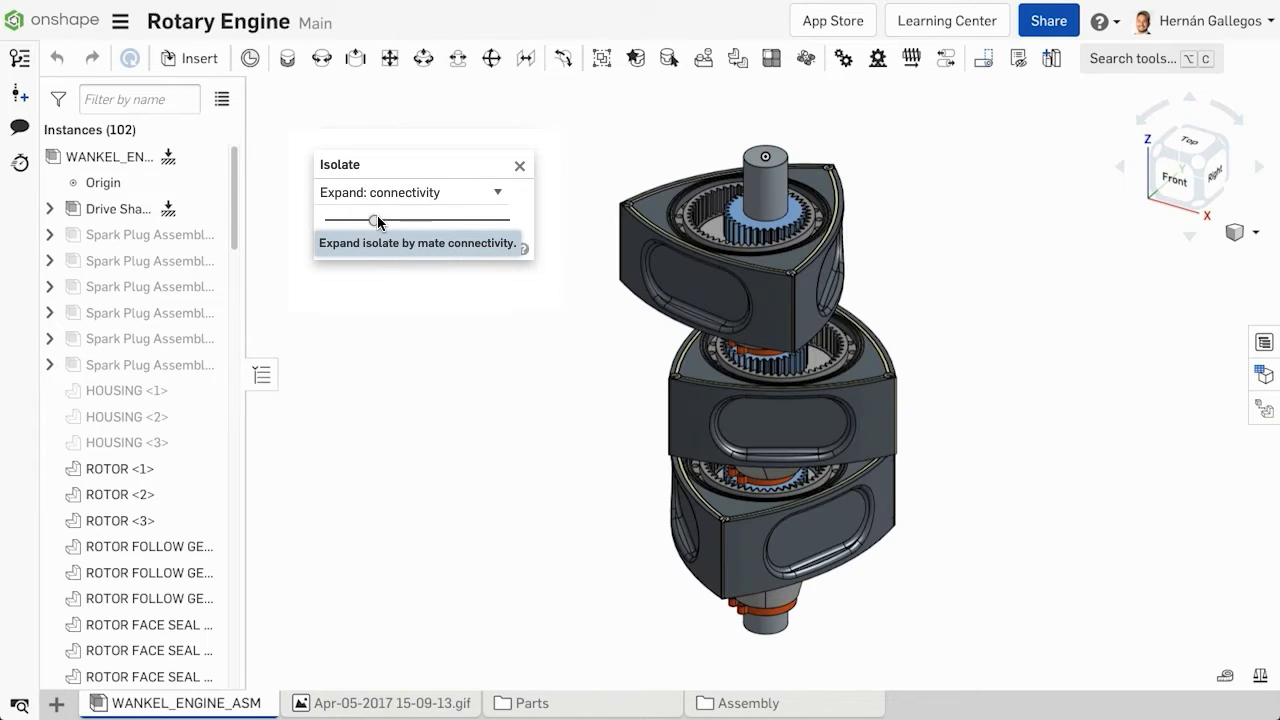
drag(375, 220, 393, 223)
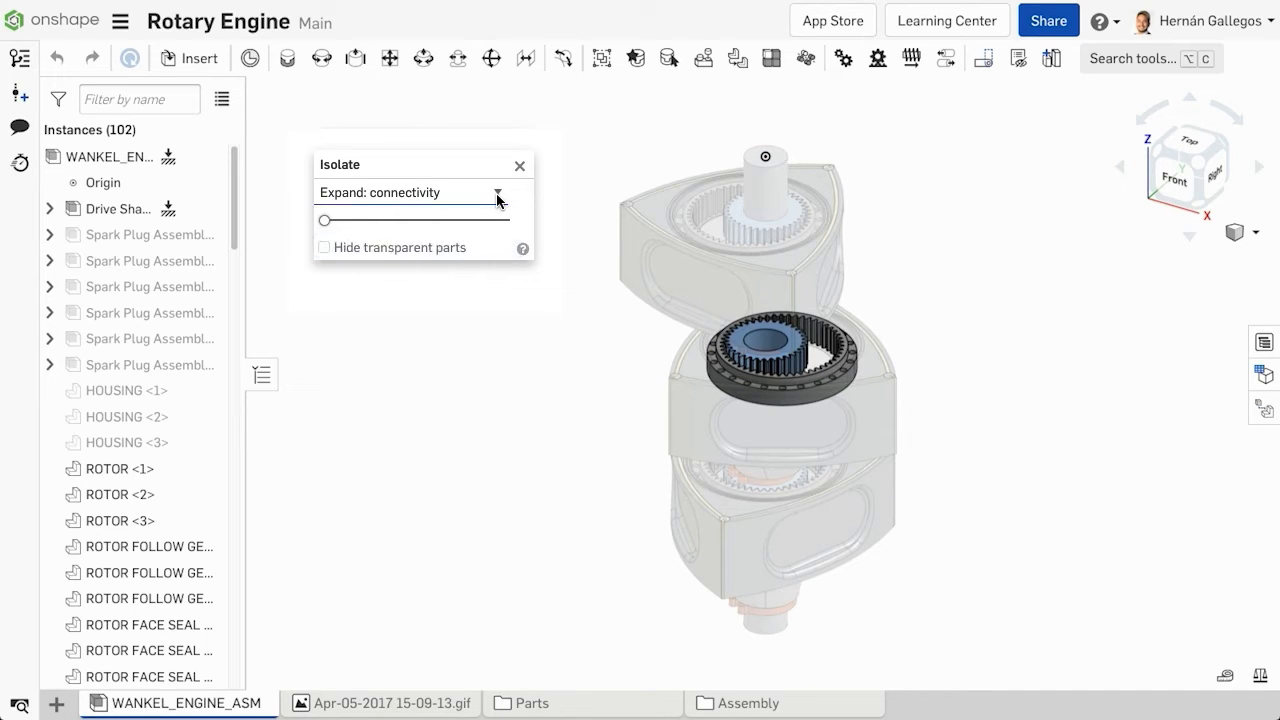
click(497, 191)
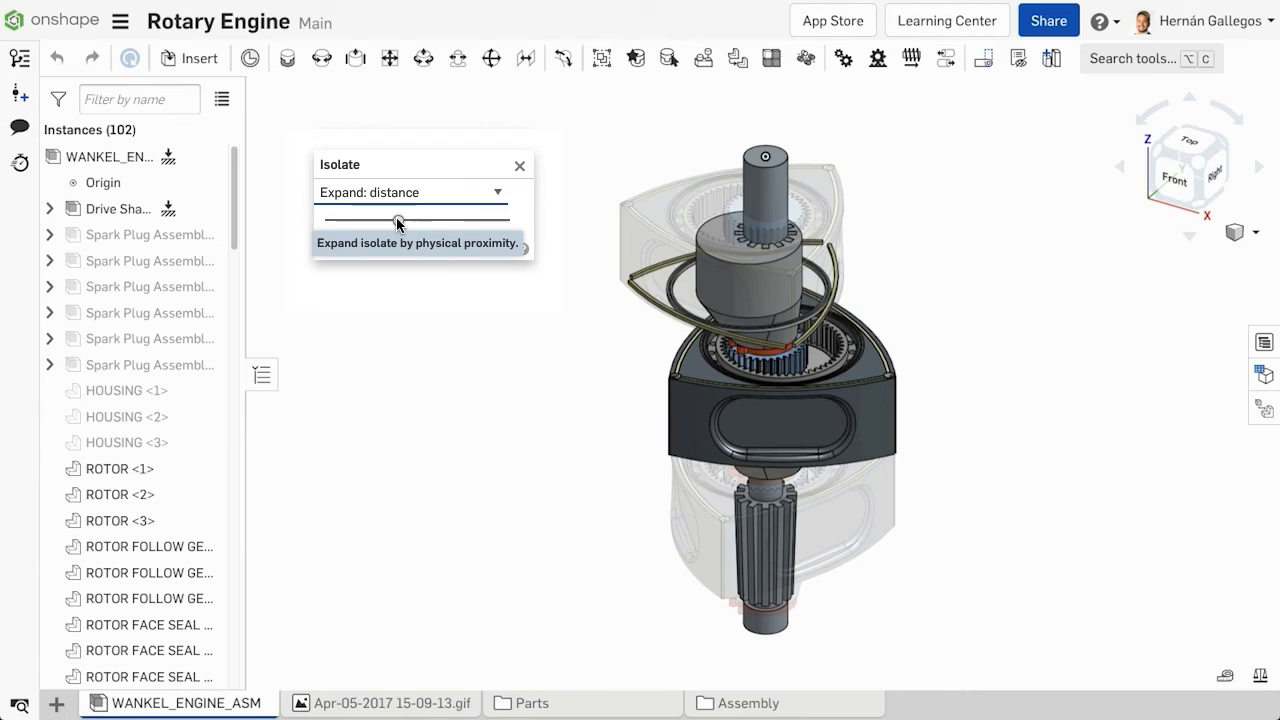
drag(398, 222, 325, 222)
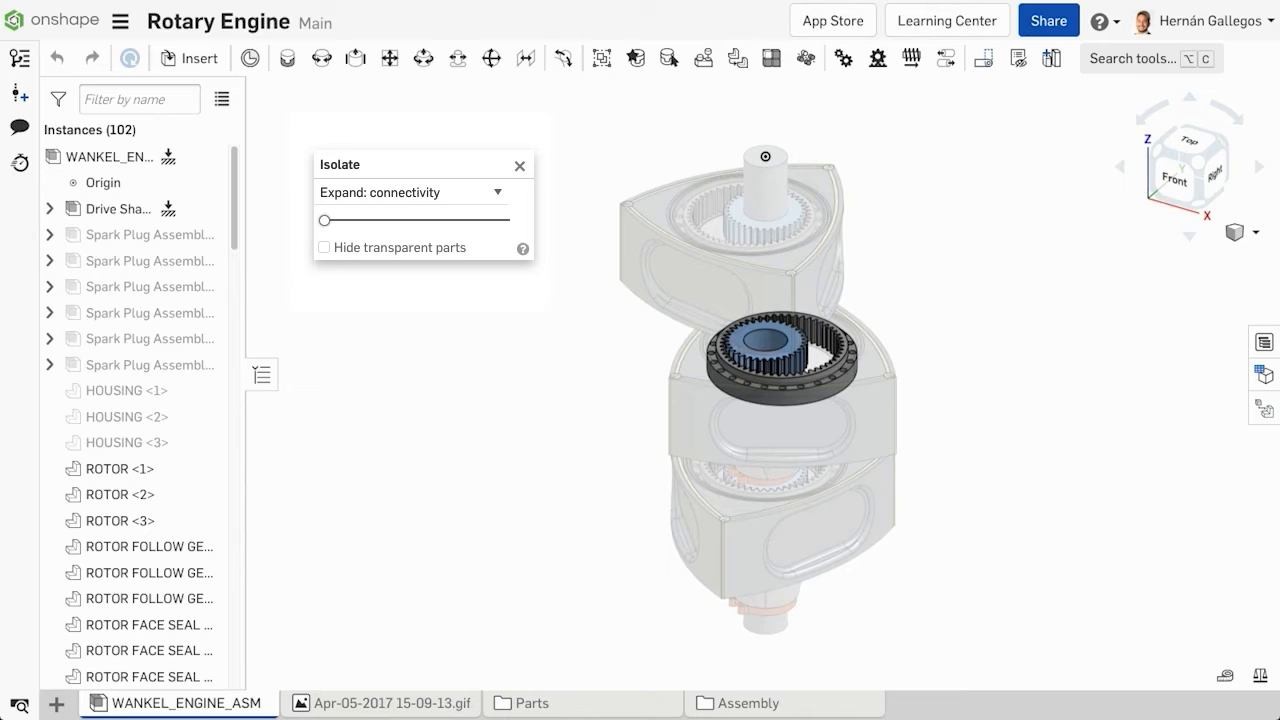
- End the rotor gear isolation and isolate the DRIVE mate feature instead
click(323, 247)
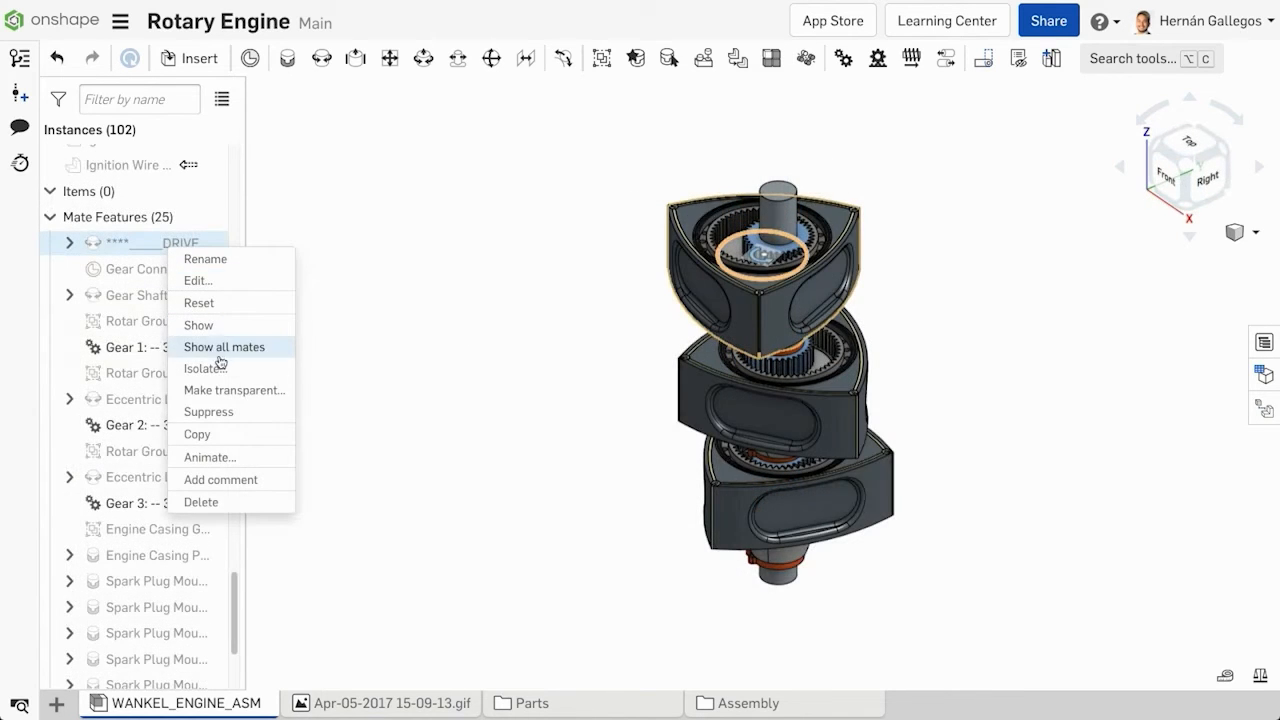
click(203, 367)
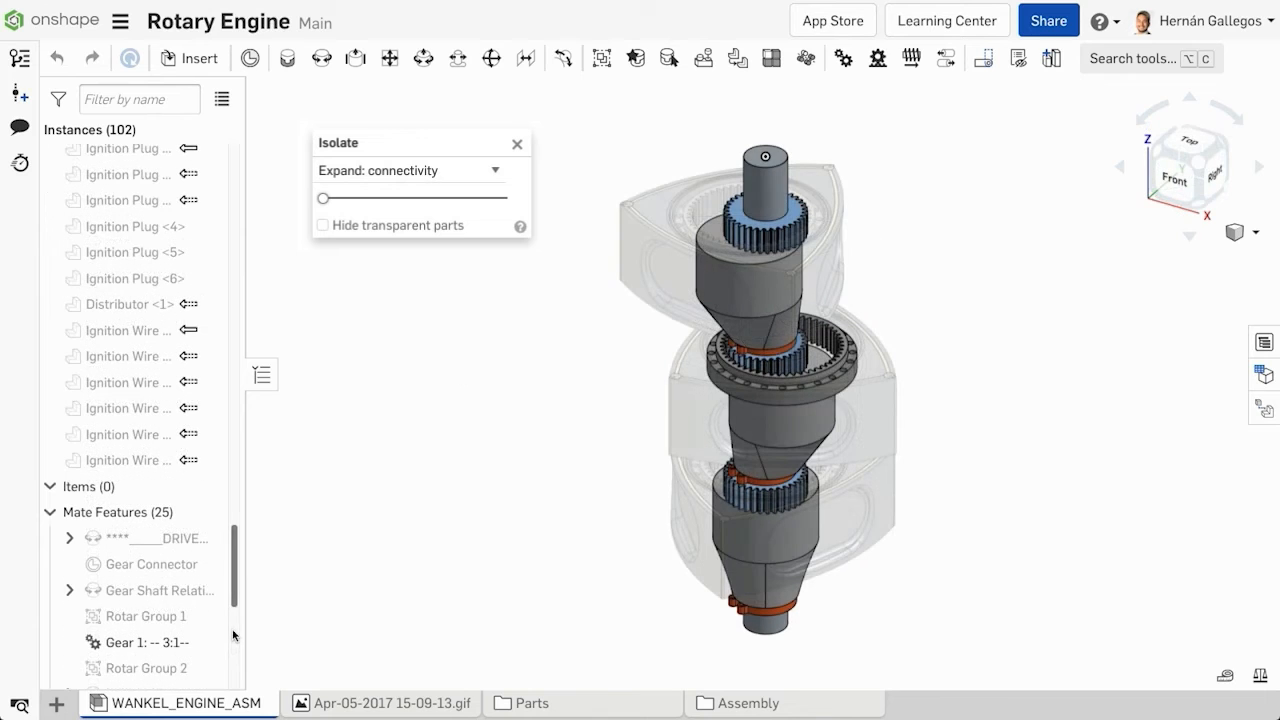
- Play the DRIVE mate's 0–360 degree animation, then close the Animate dialog
right_click(130, 537)
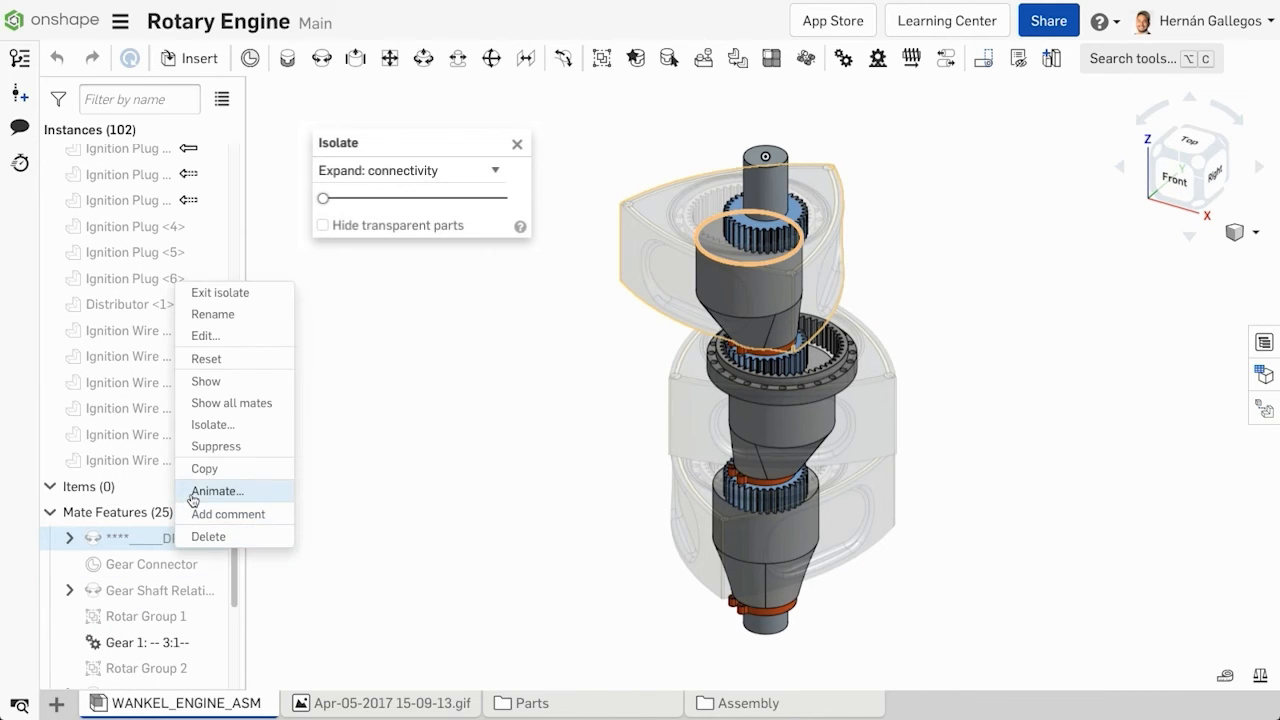
click(216, 491)
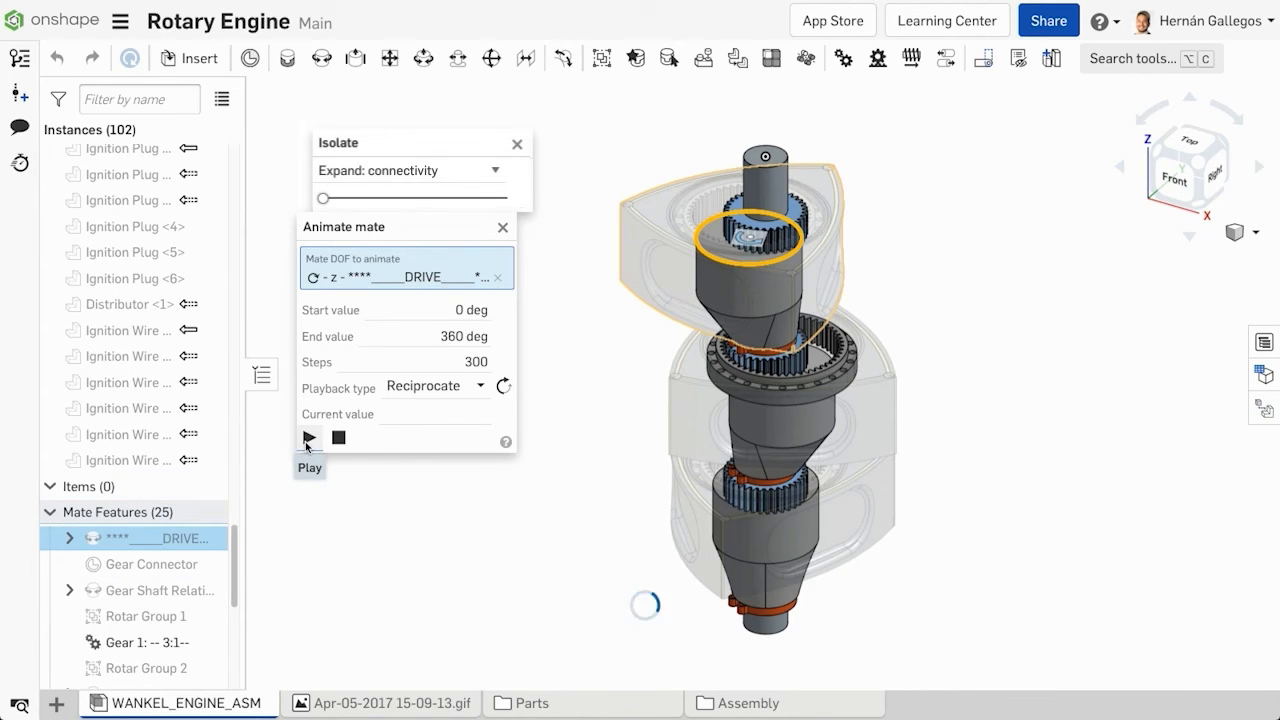
click(309, 437)
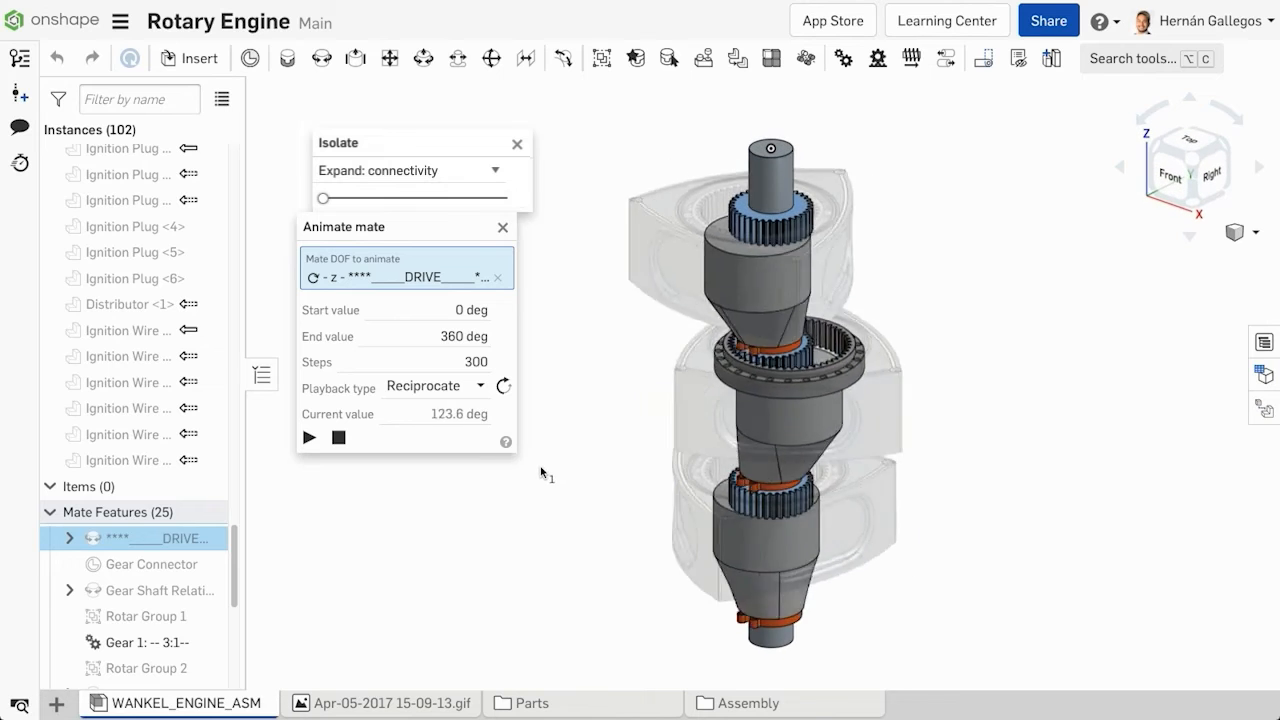
click(503, 227)
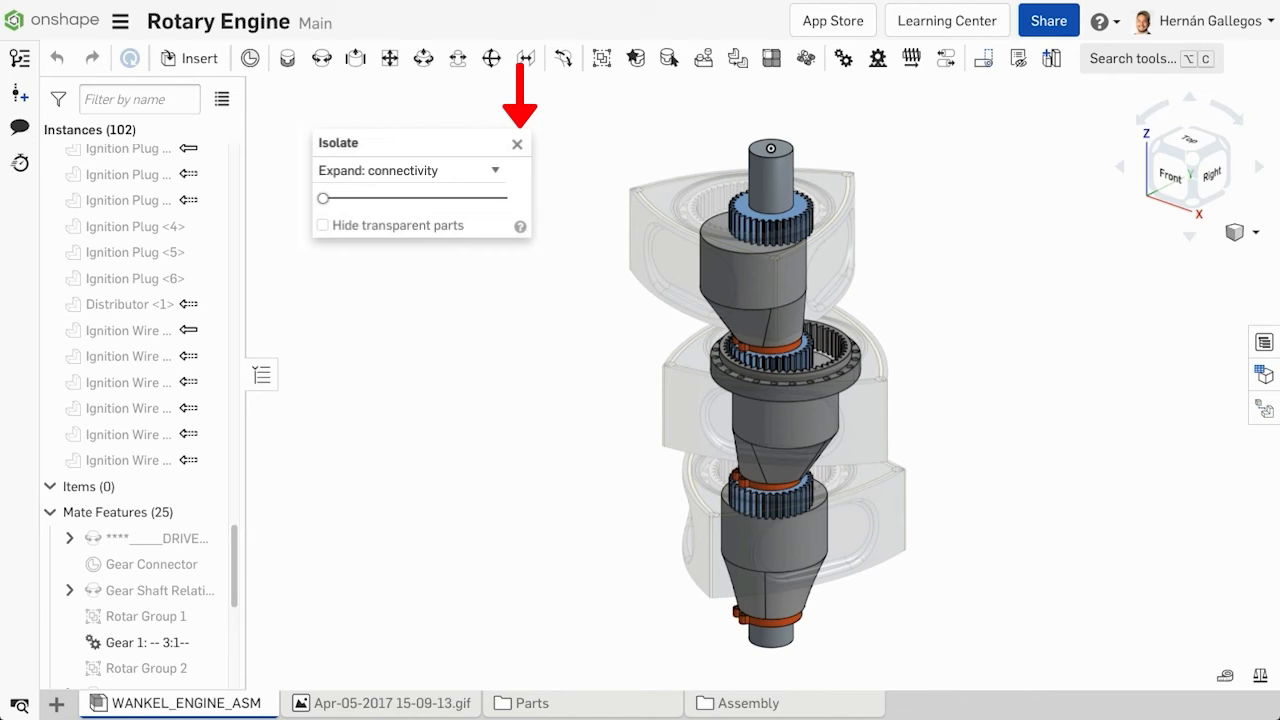
mouse_move(745, 300)
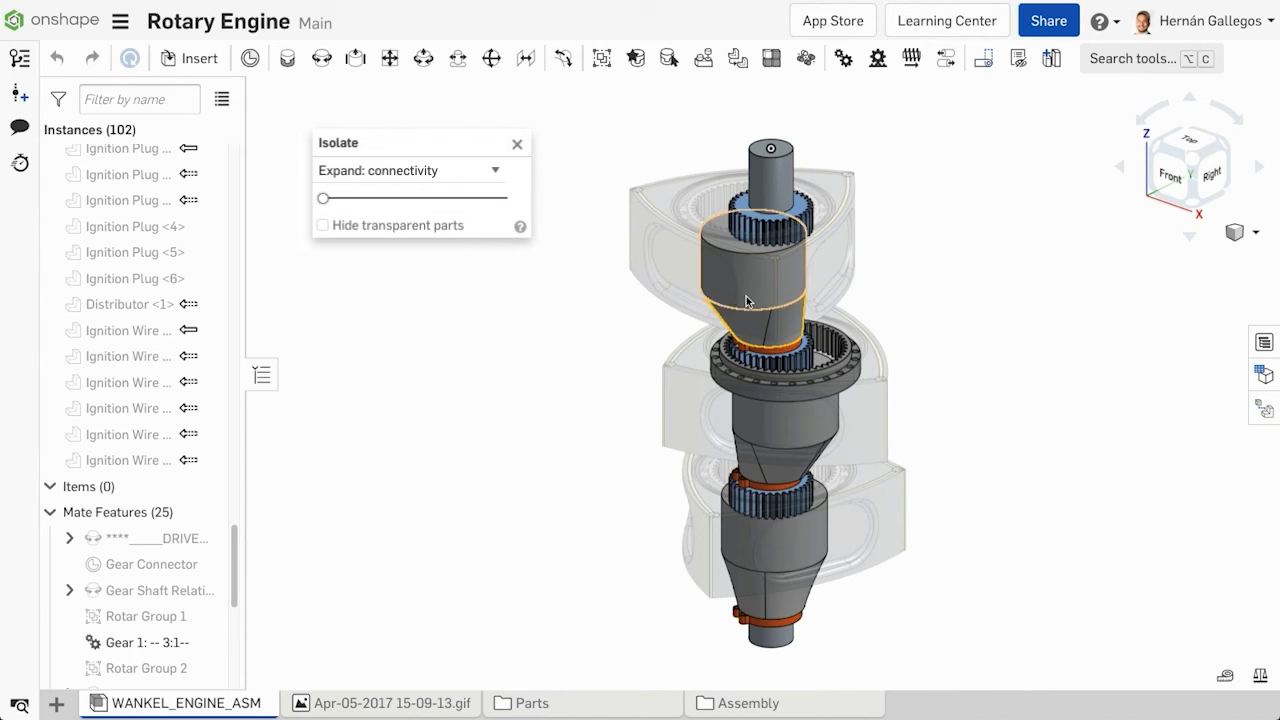
- Exit isolate from the shaft part's context menu in the viewport
right_click(745, 300)
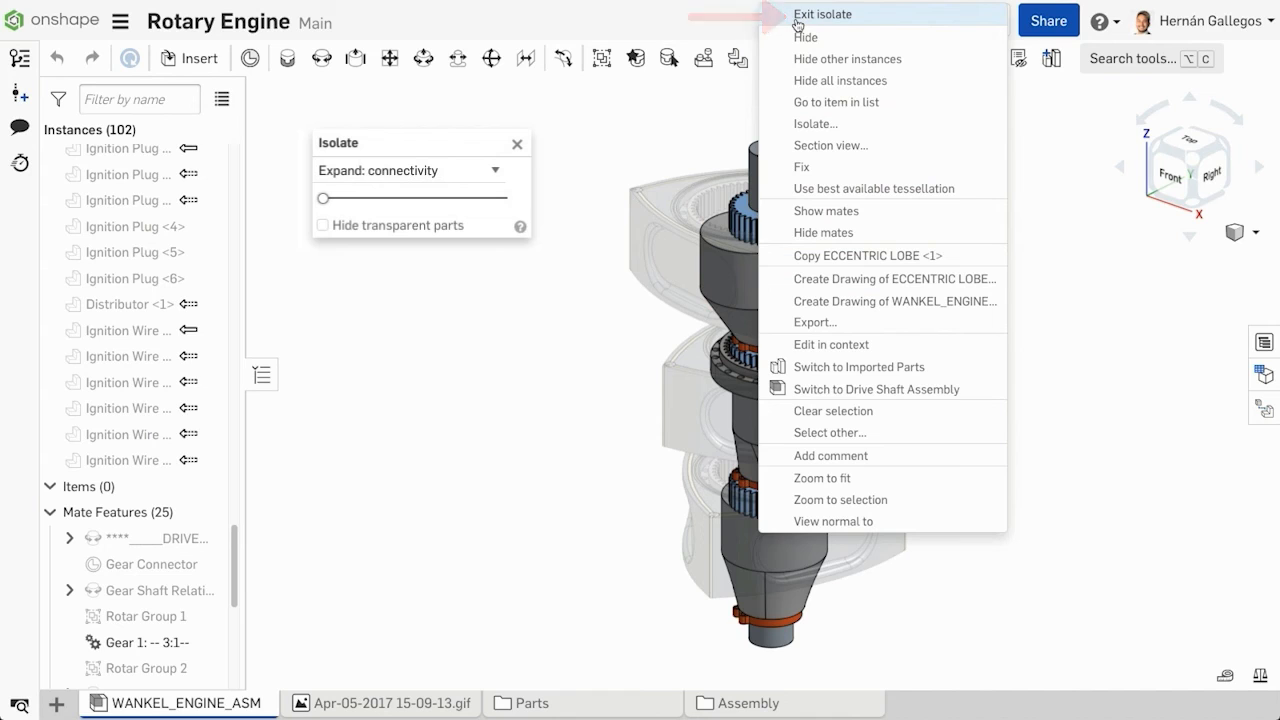
click(823, 14)
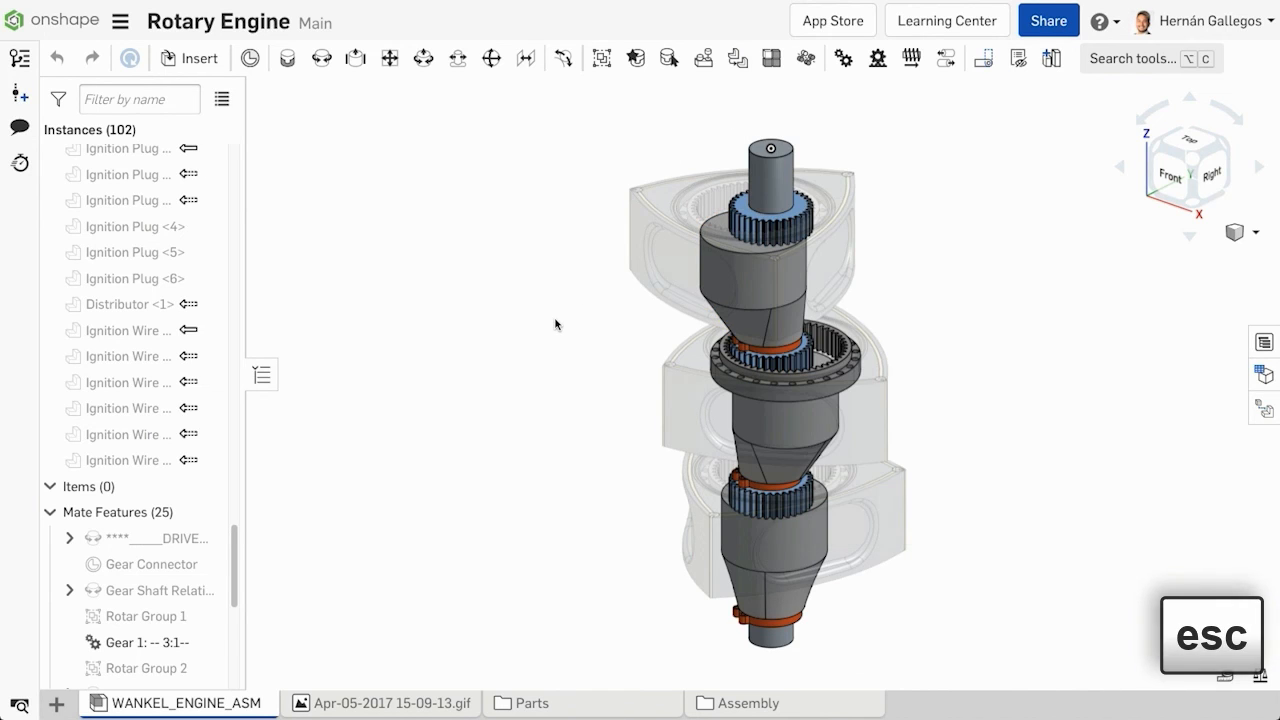